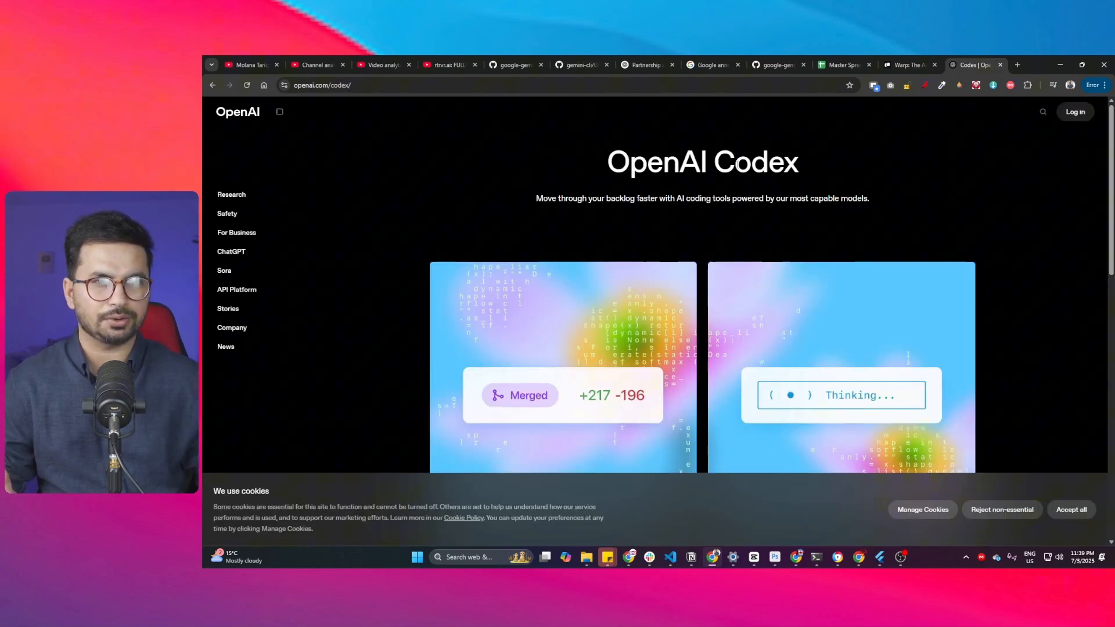
Step: Add a second task to the My To-Do List app with the + button
{"action": "left_click", "coordinate": [909, 65]}
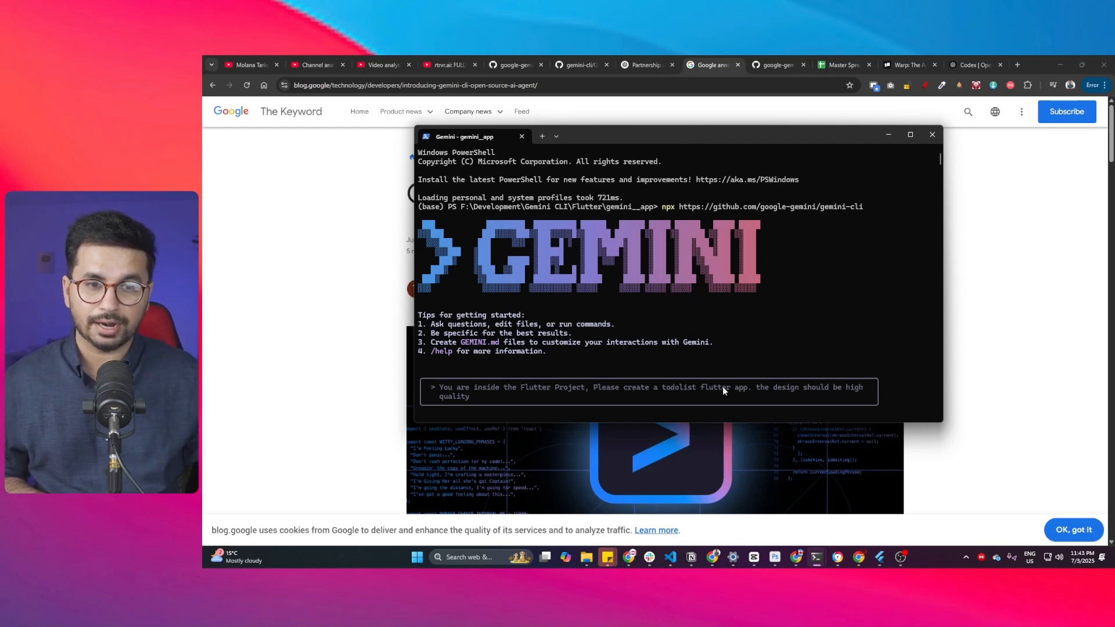
{"action": "mouse_move", "coordinate": [687, 300]}
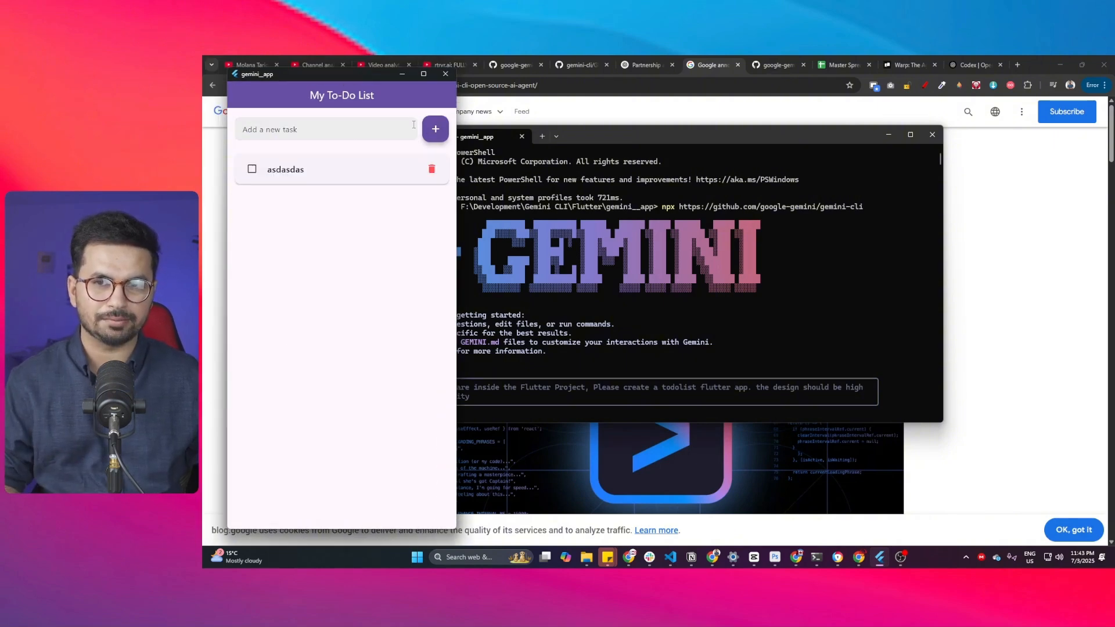
{"action": "left_click", "coordinate": [435, 129]}
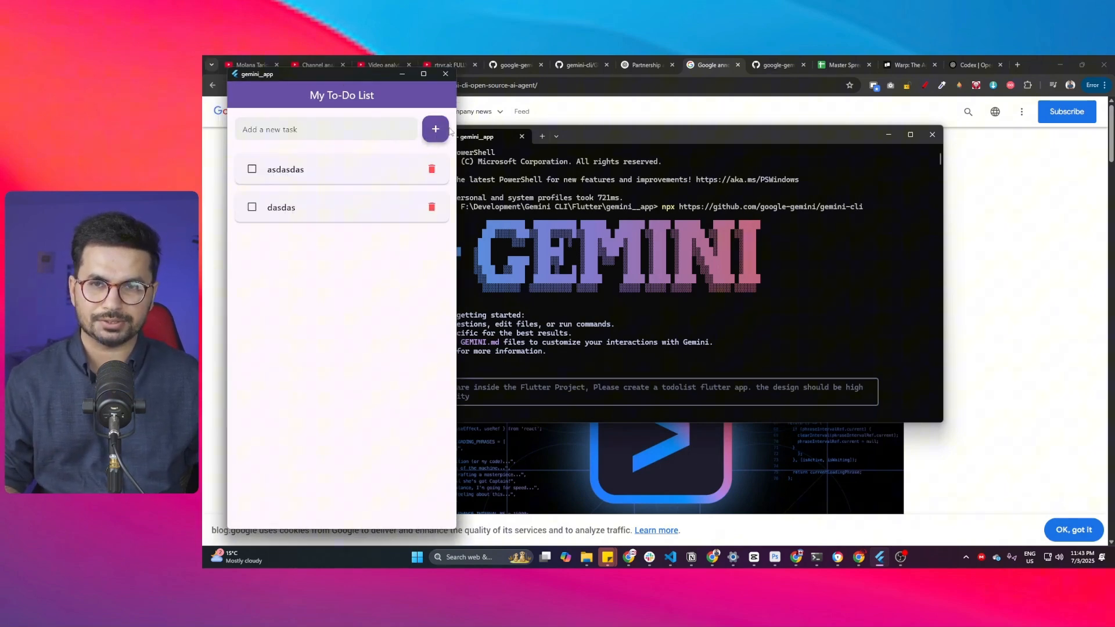
{"action": "left_click", "coordinate": [435, 129]}
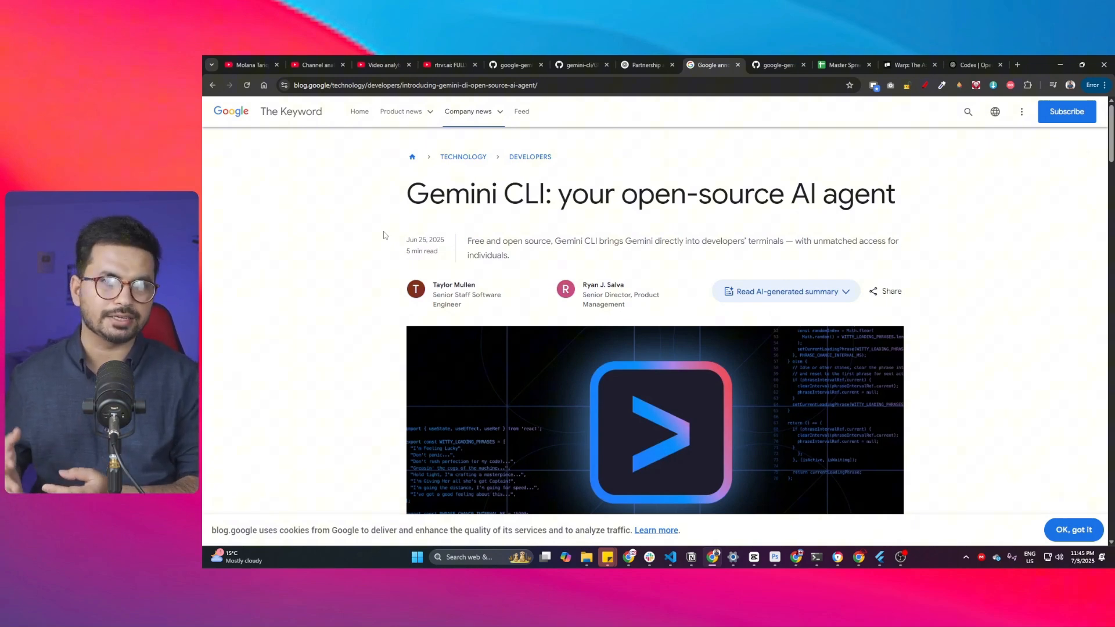
{"action": "mouse_move", "coordinate": [408, 195]}
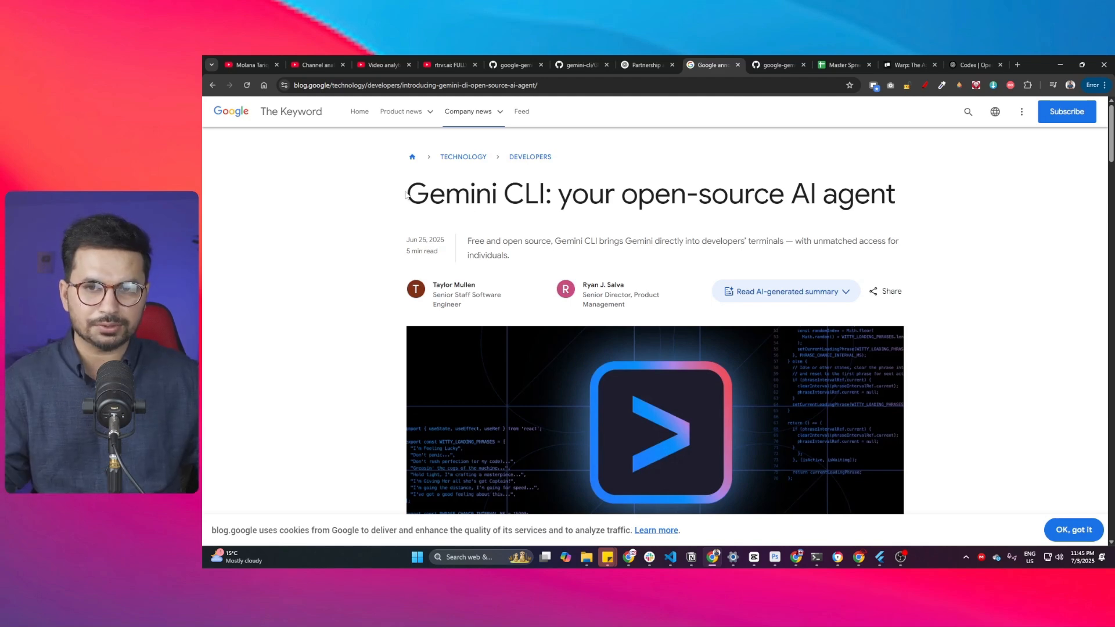
Step: Open the google-gemini/gemini-cli GitHub result from the Gemini CLI search
{"action": "scroll", "scroll_direction": "down", "scroll_amount": 3}
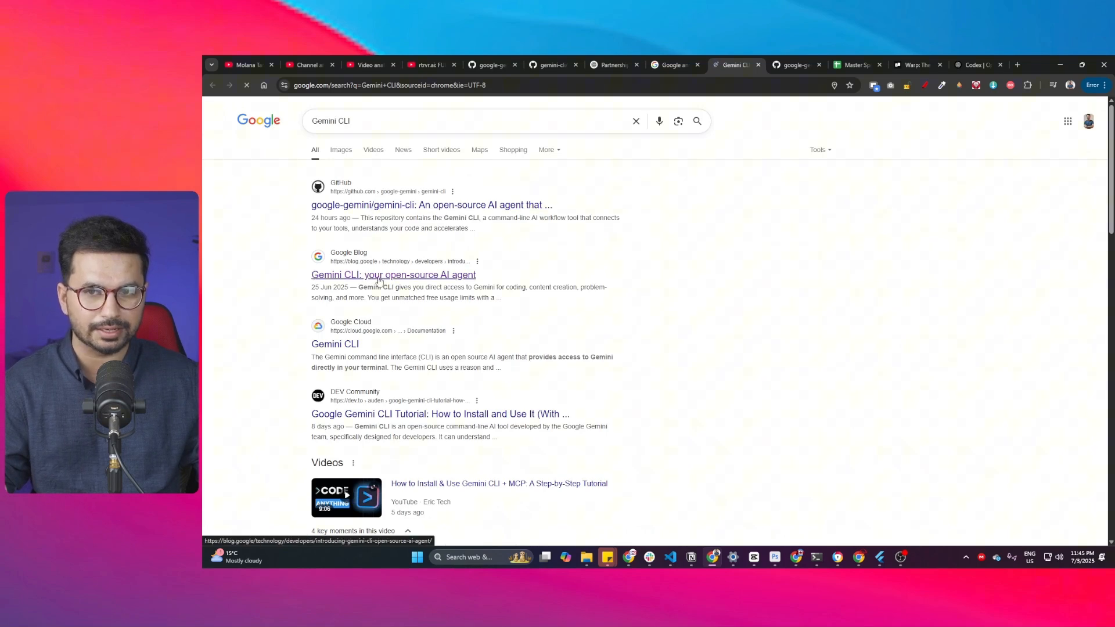
{"action": "left_click", "coordinate": [392, 275]}
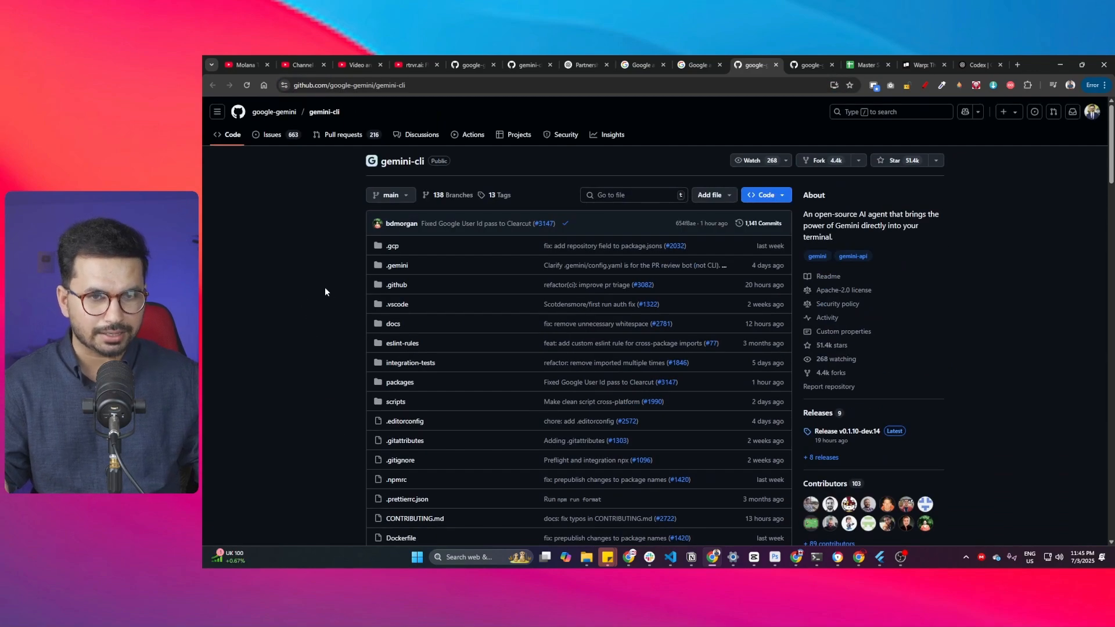
Step: Scroll the README to Quickstart and copy the npx command
{"action": "scroll", "scroll_direction": "down", "scroll_amount": 3}
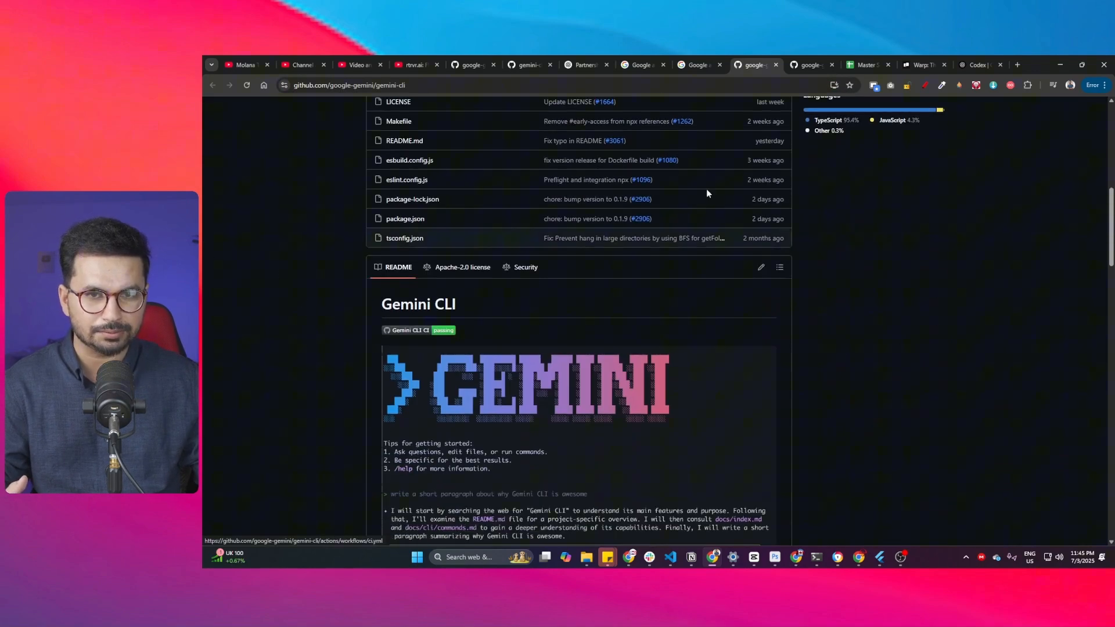
{"action": "scroll", "scroll_direction": "down", "scroll_amount": 3}
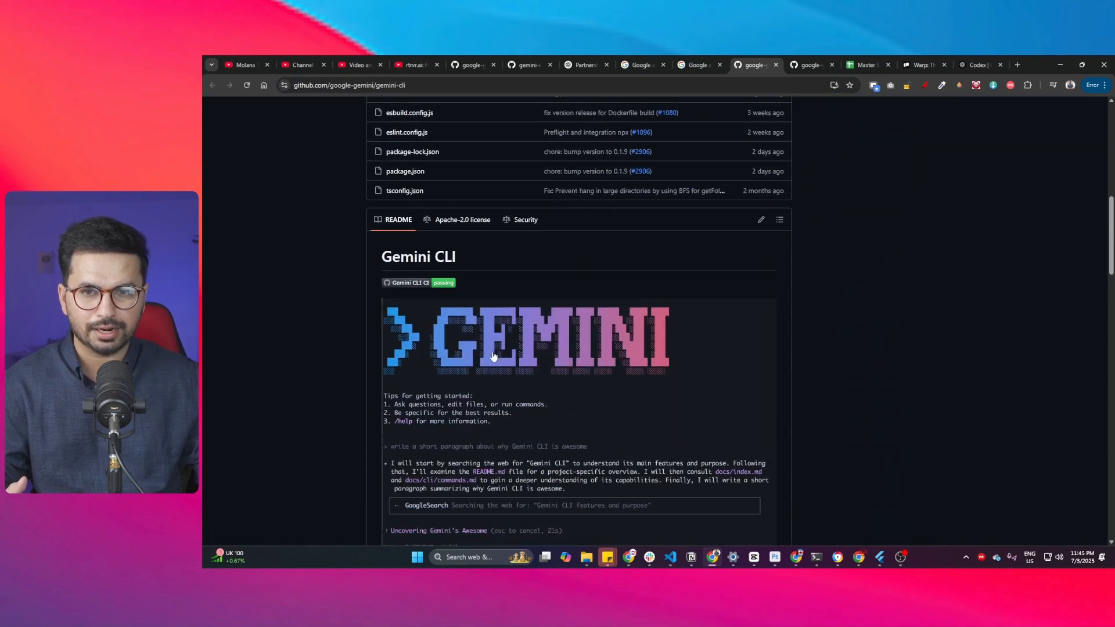
{"action": "scroll", "scroll_direction": "down", "scroll_amount": 3}
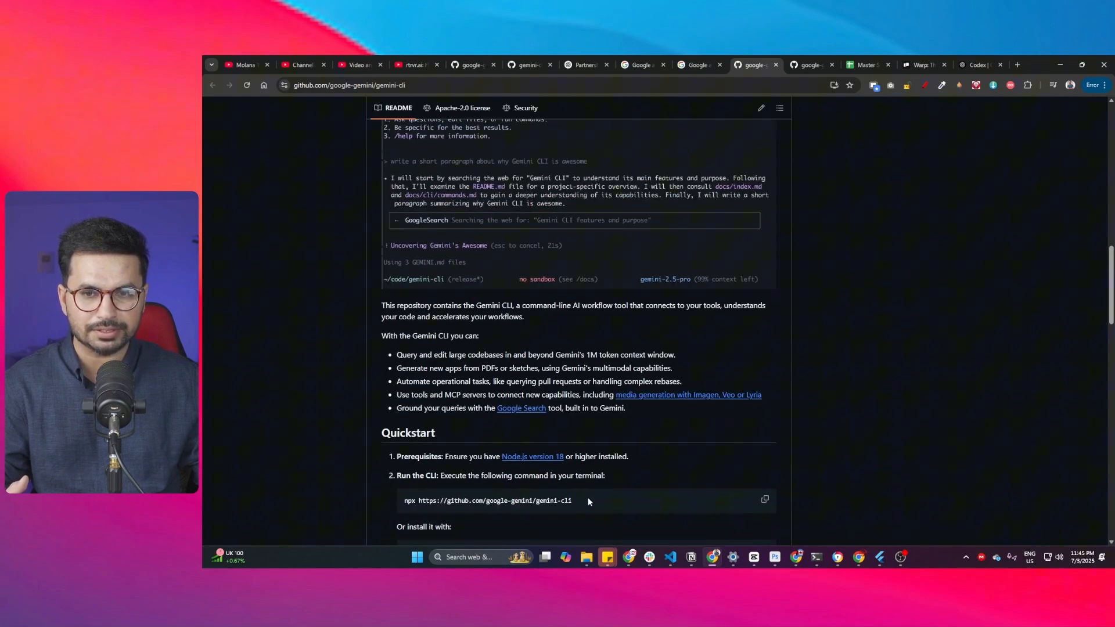
{"action": "left_click", "coordinate": [765, 501]}
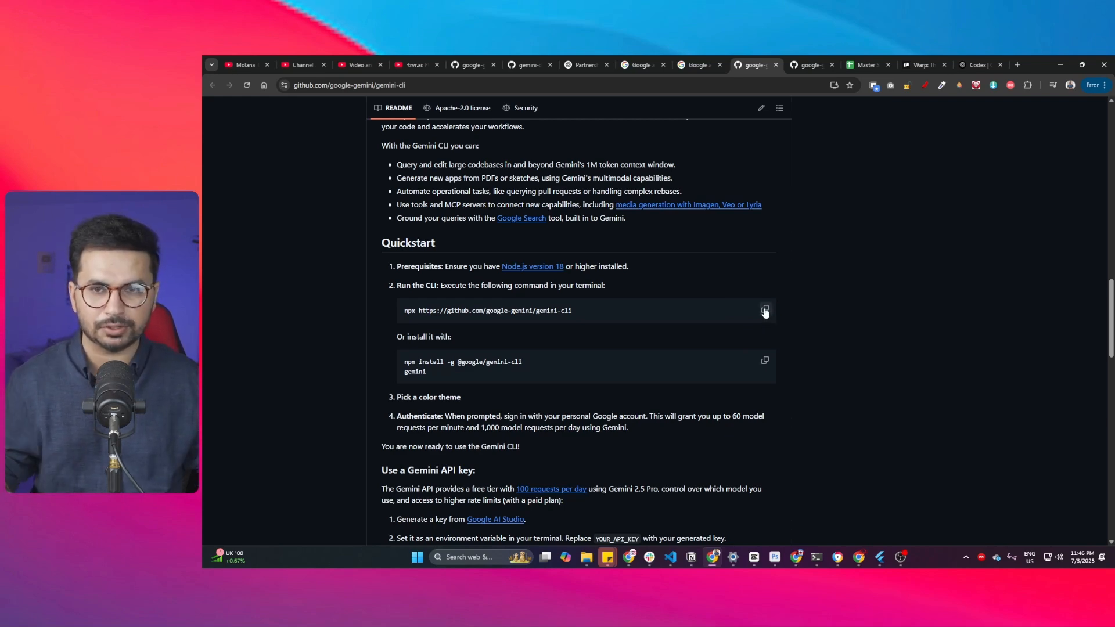
{"action": "mouse_move", "coordinate": [774, 306]}
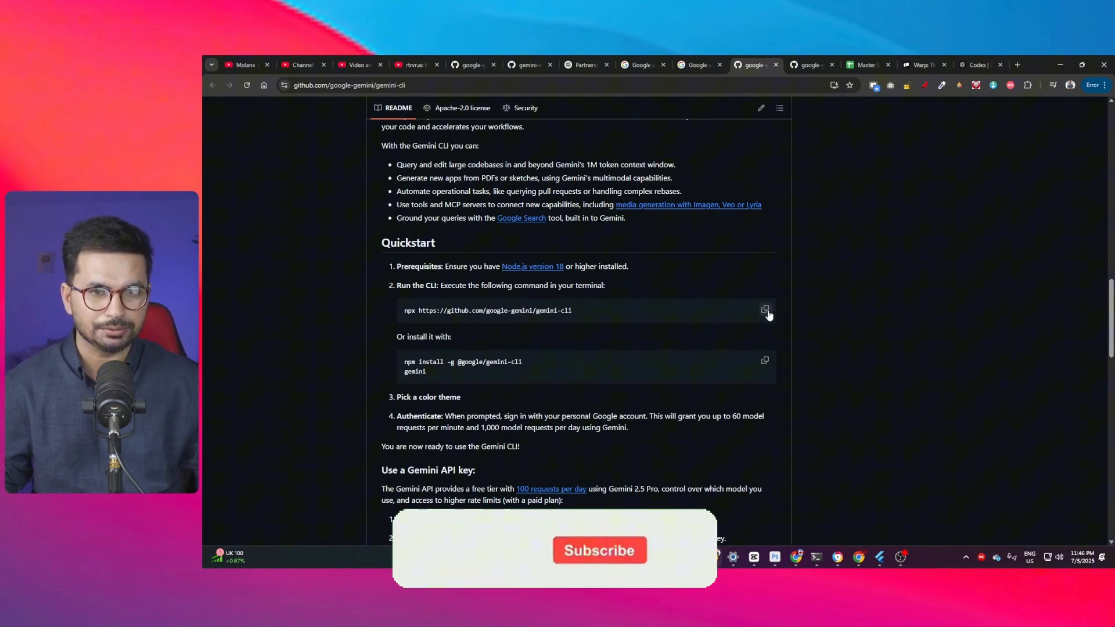
{"action": "left_click", "coordinate": [765, 310]}
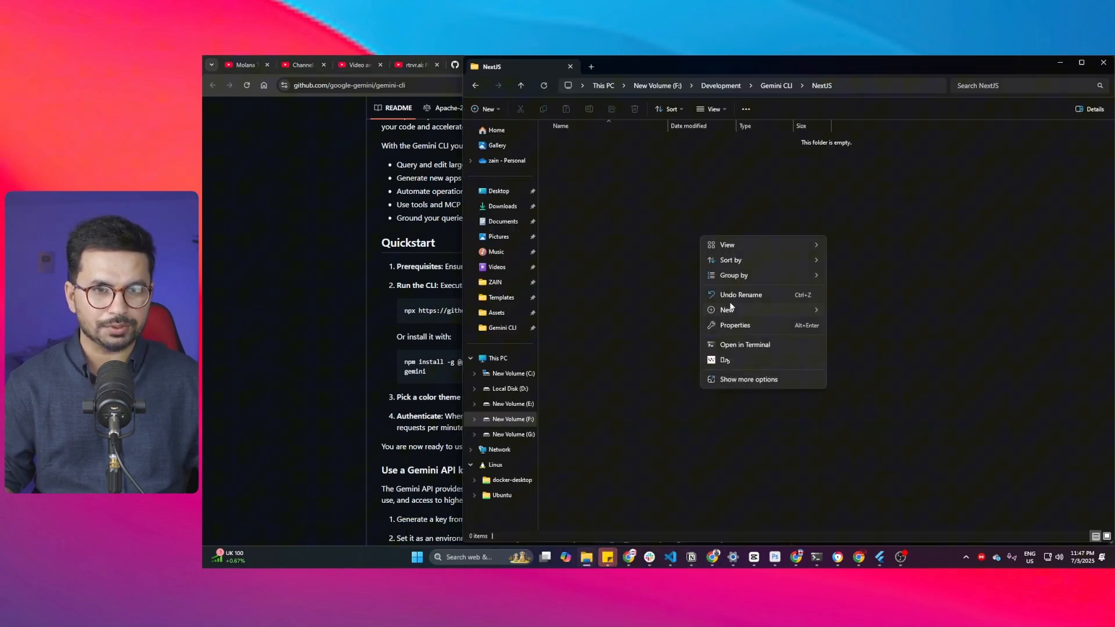
{"action": "left_click", "coordinate": [733, 345]}
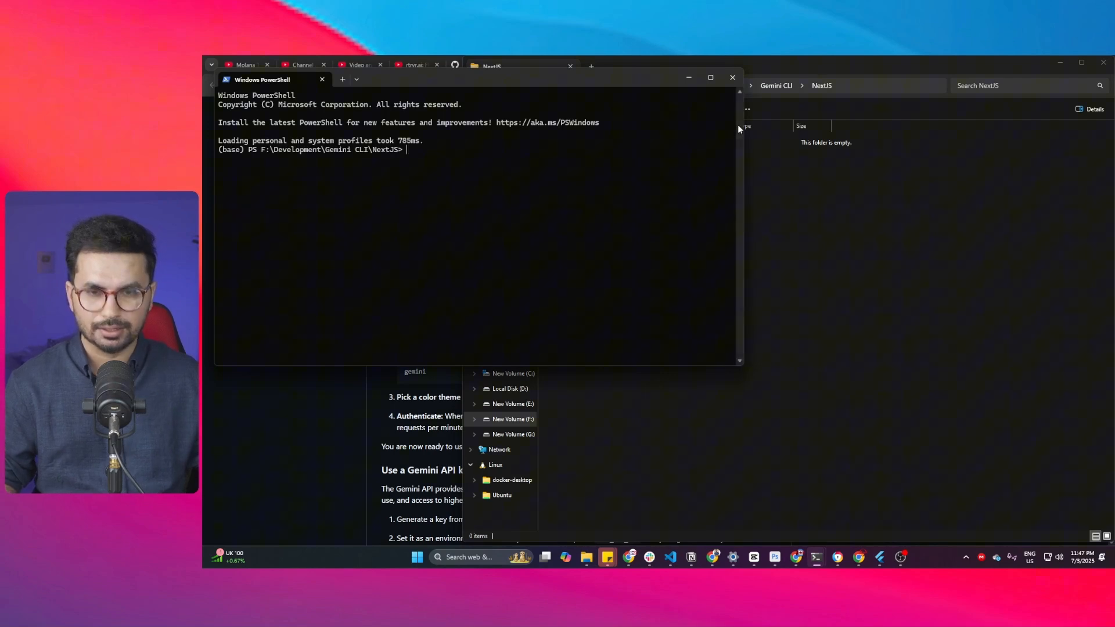
{"action": "type", "text": "npx https://github.com/google-gemini/gemini-cli"}
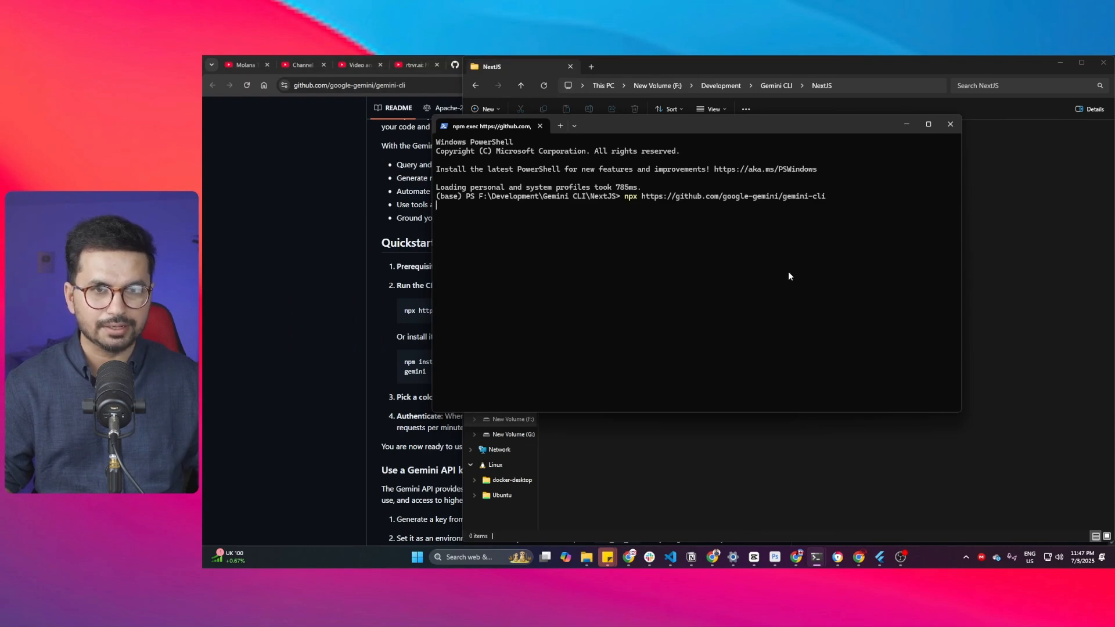
{"action": "mouse_move", "coordinate": [946, 282]}
{"action": "type", "text": "y"}
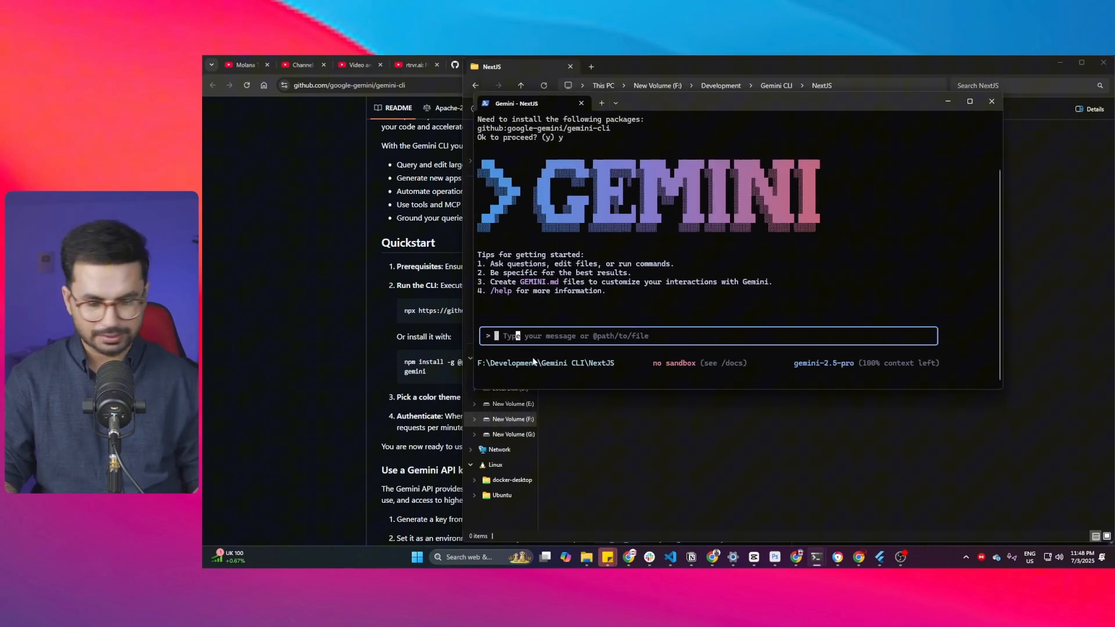
Step: Send Gemini the prompt 'Create an Empty NextJS Project'
{"action": "type", "text": "C"}
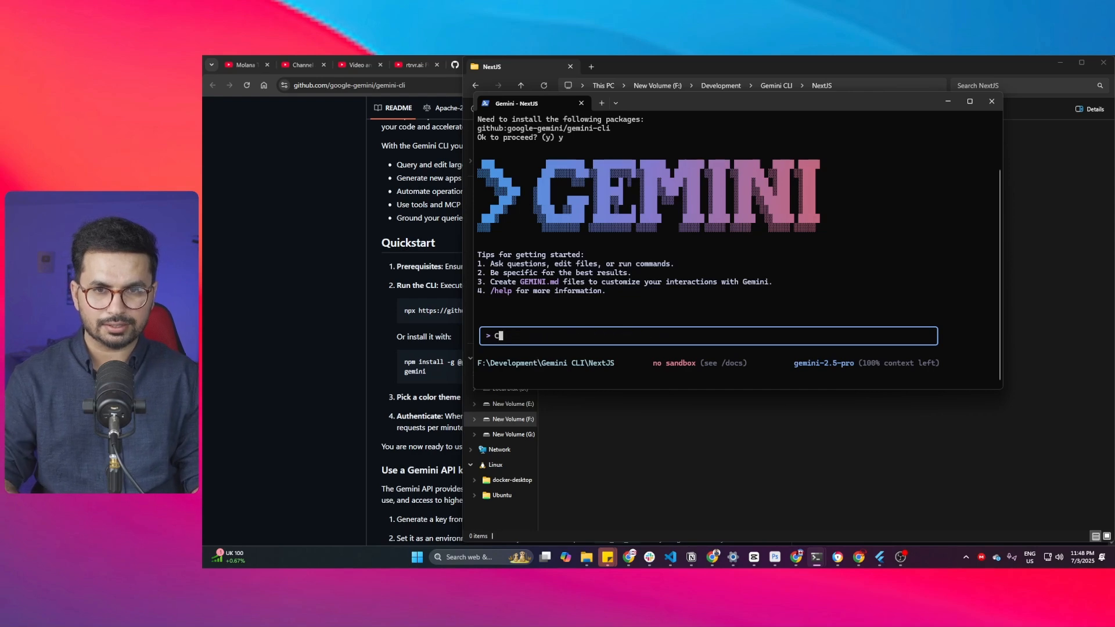
{"action": "type", "text": "Create an Empty NextJS Project"}
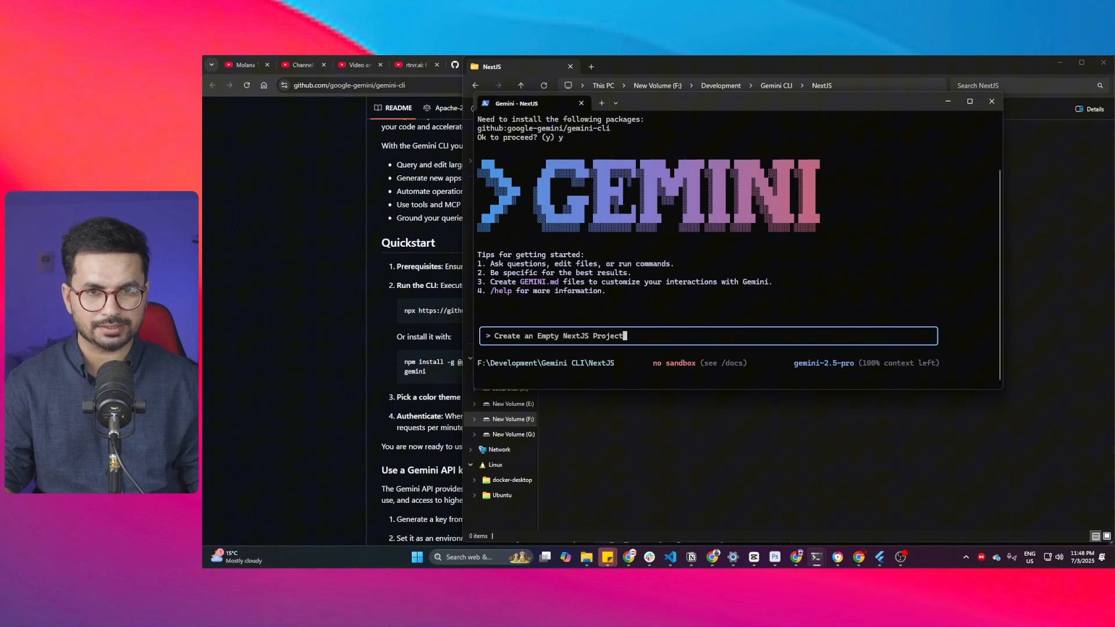
{"action": "key", "text": "enter"}
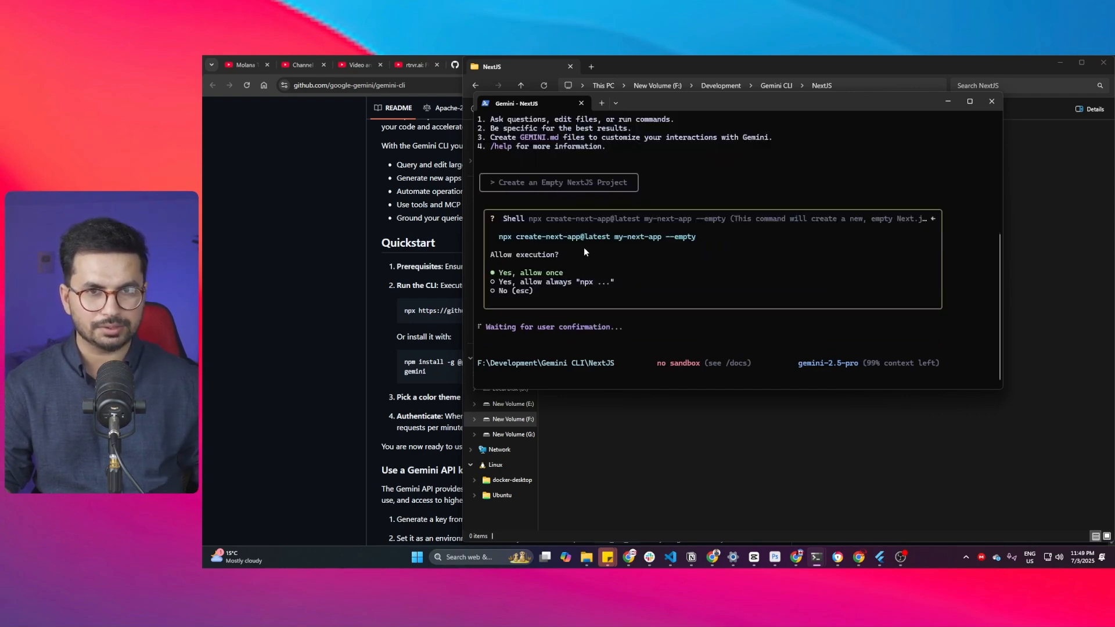
{"action": "mouse_move", "coordinate": [517, 248]}
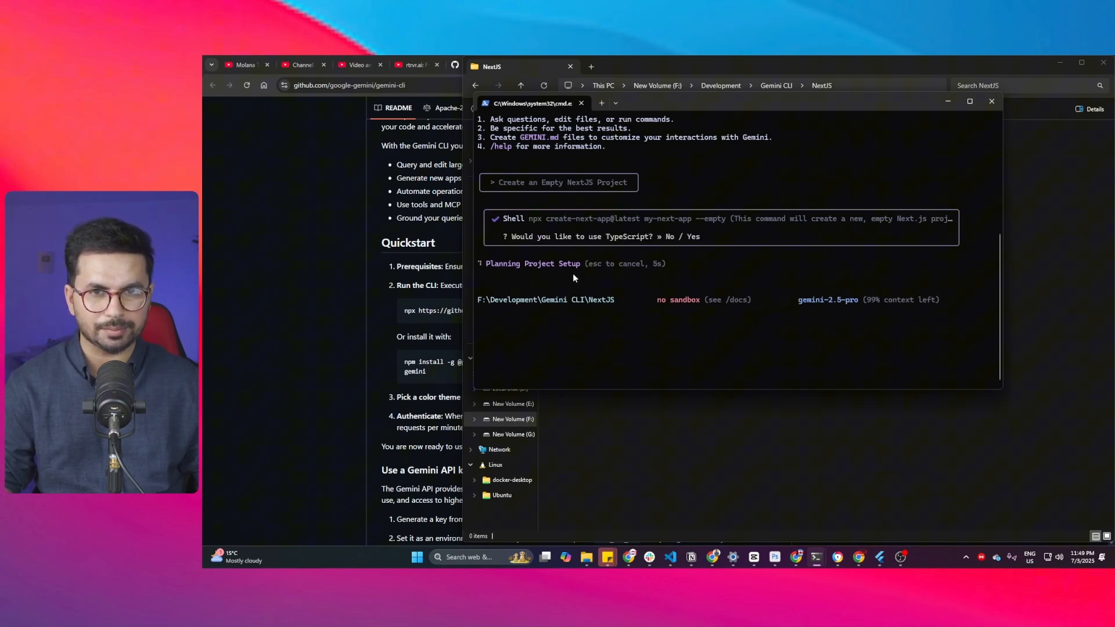
{"action": "mouse_move", "coordinate": [676, 243]}
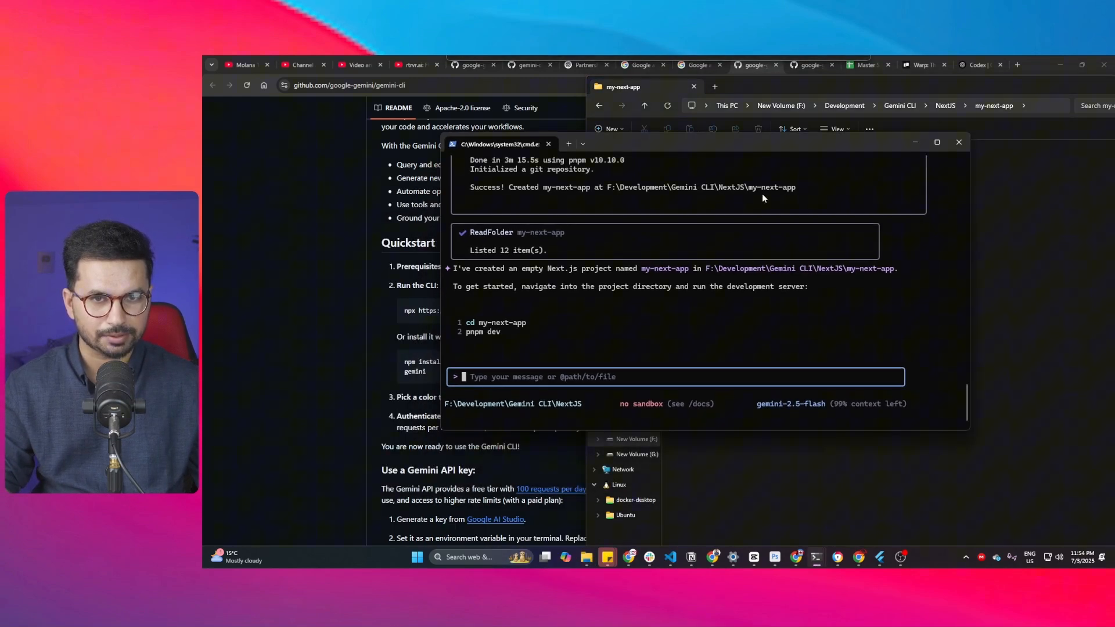
{"action": "mouse_move", "coordinate": [565, 379]}
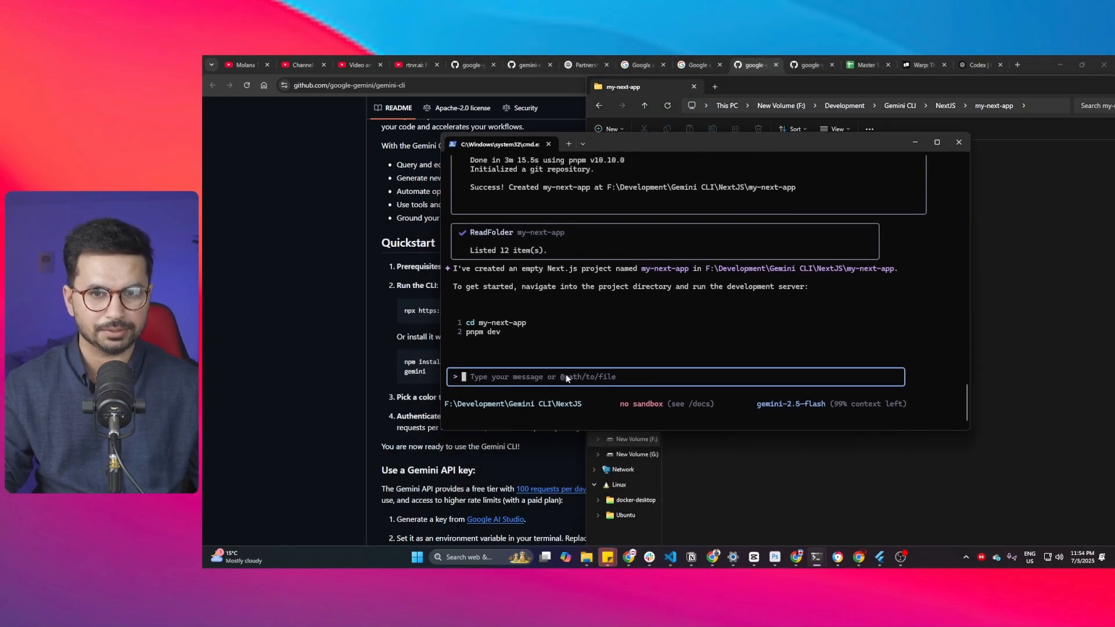
Step: Enter the prompt 'create an Invoice management app' in Gemini CLI
{"action": "type", "text": "c"}
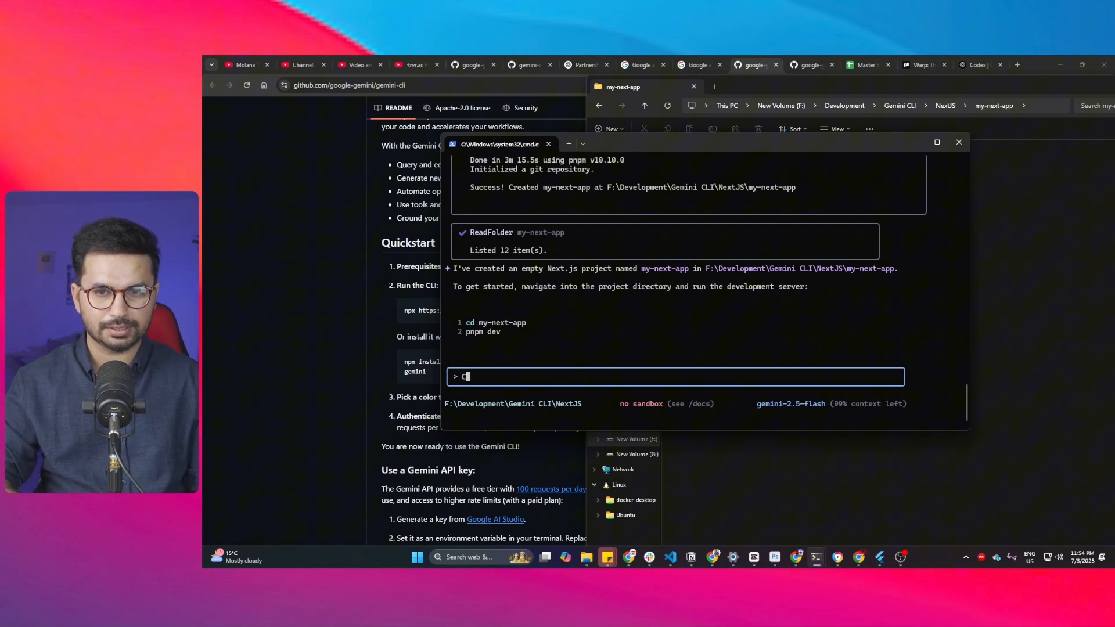
{"action": "type", "text": "reate an"}
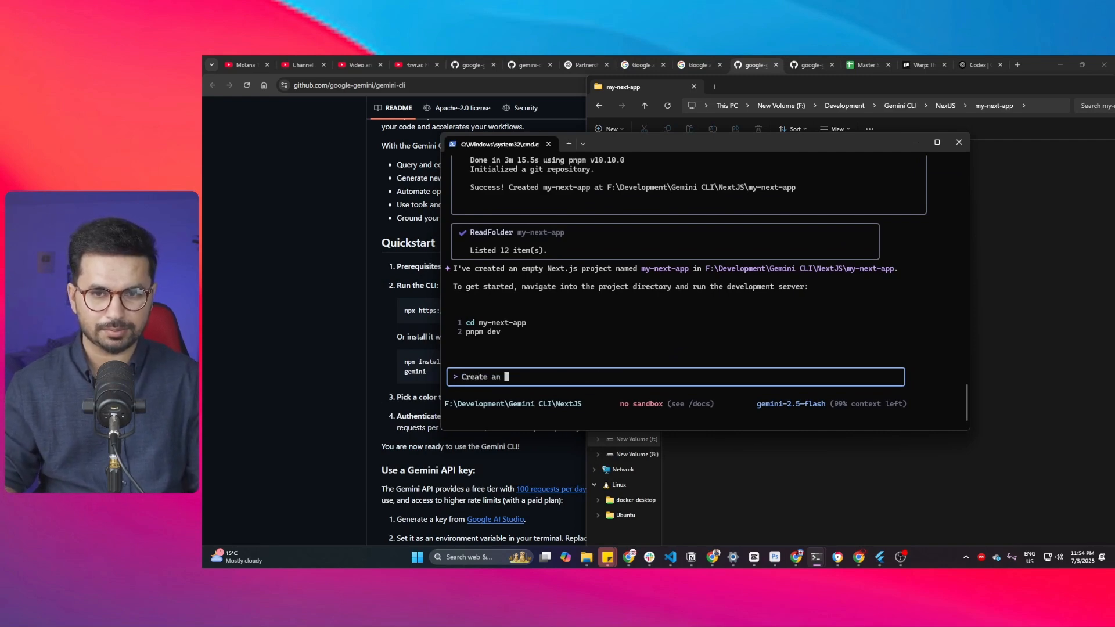
{"action": "type", "text": "Invoice management app"}
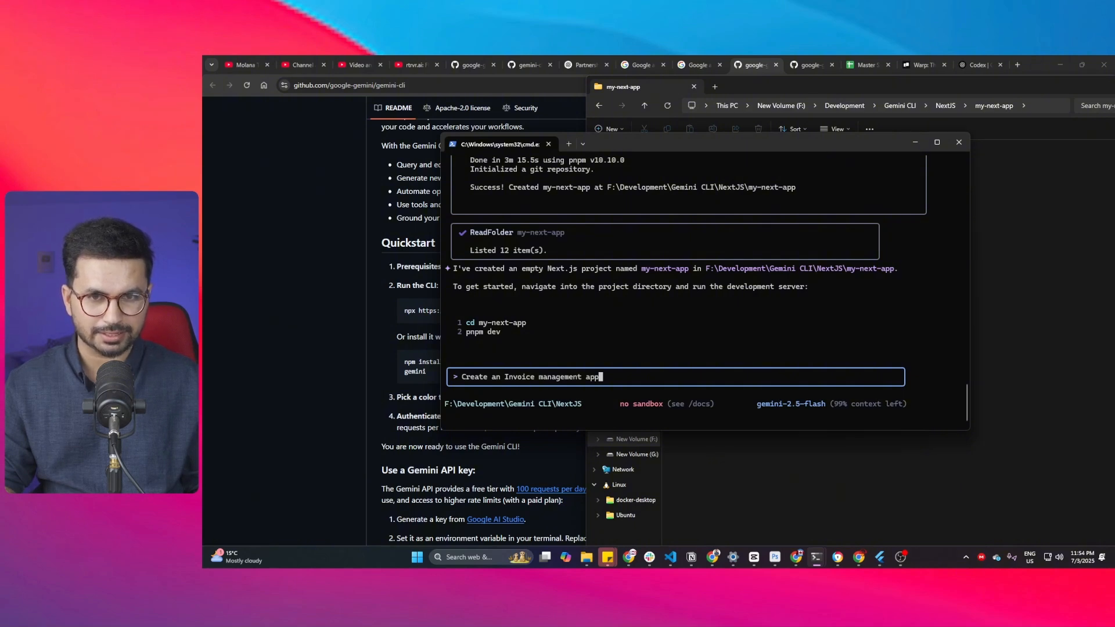
{"action": "mouse_move", "coordinate": [875, 387]}
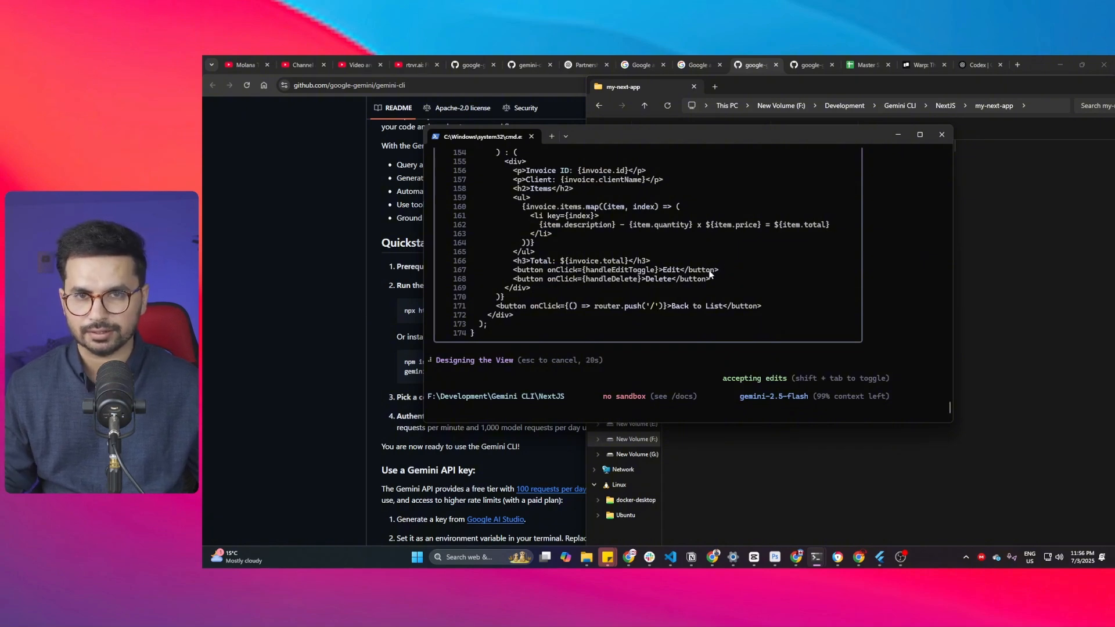
{"action": "mouse_move", "coordinate": [761, 283]}
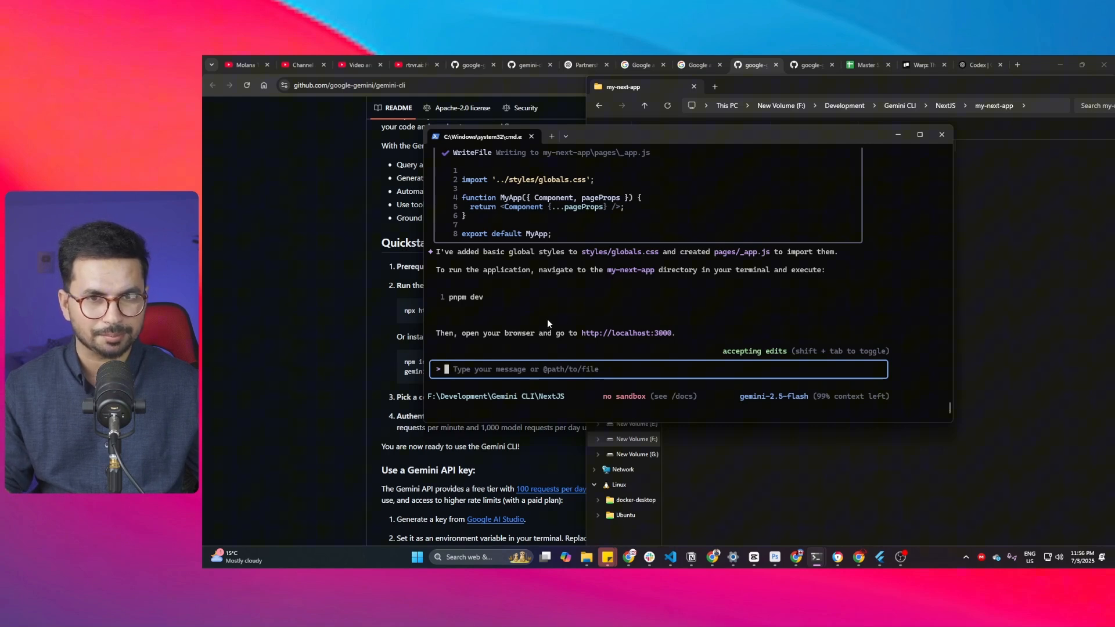
{"action": "mouse_move", "coordinate": [486, 302]}
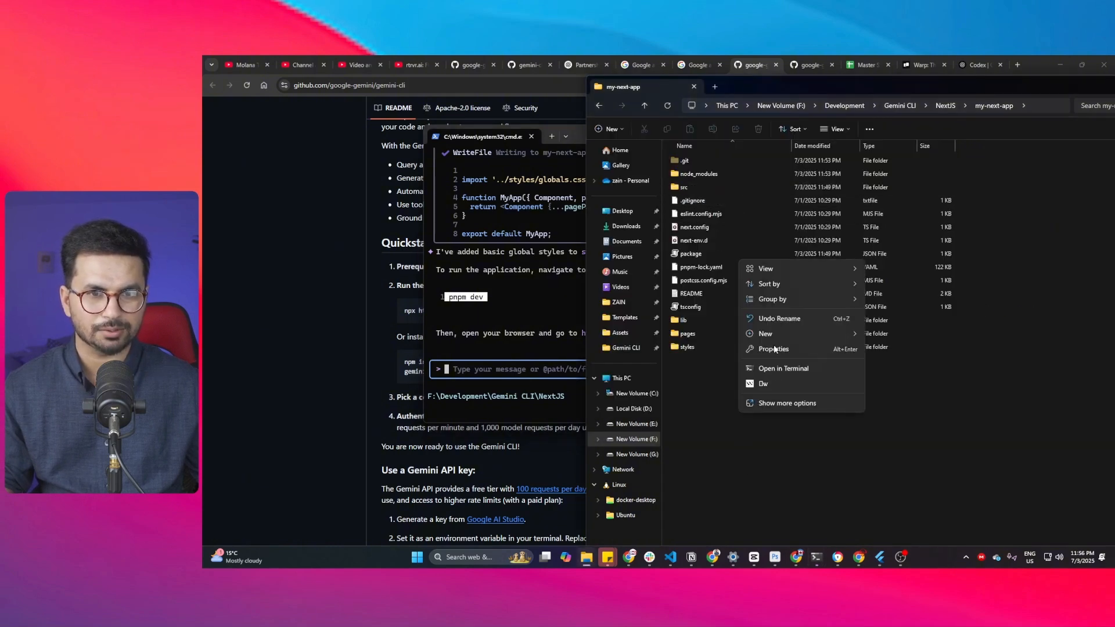
Step: Open a terminal in my-next-app and run npm run dev
{"action": "left_click", "coordinate": [783, 368]}
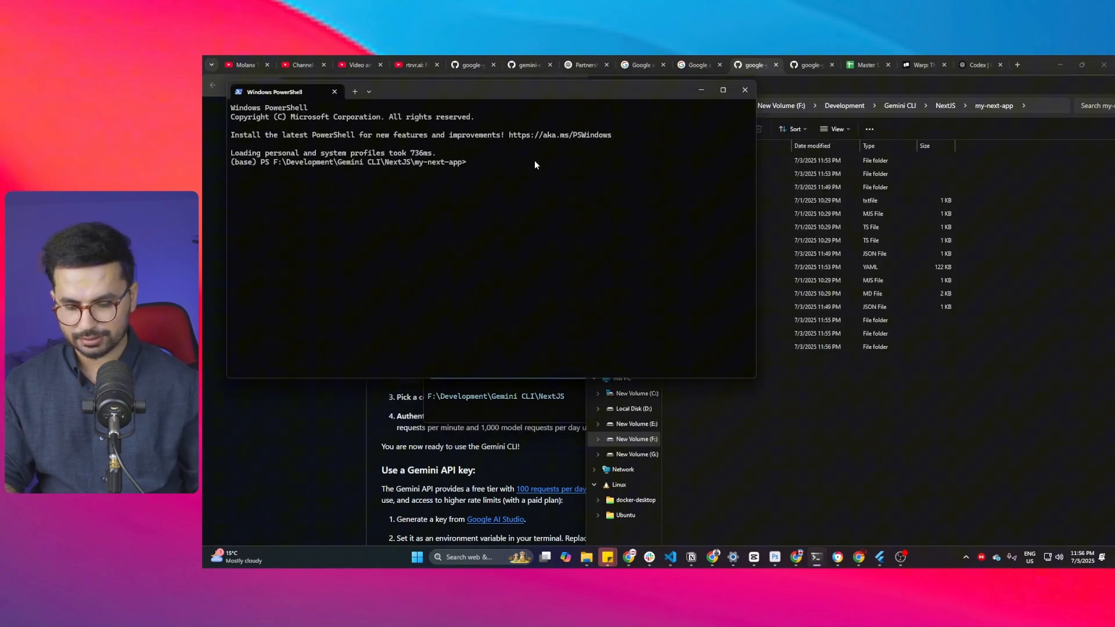
{"action": "type", "text": "npm run dev"}
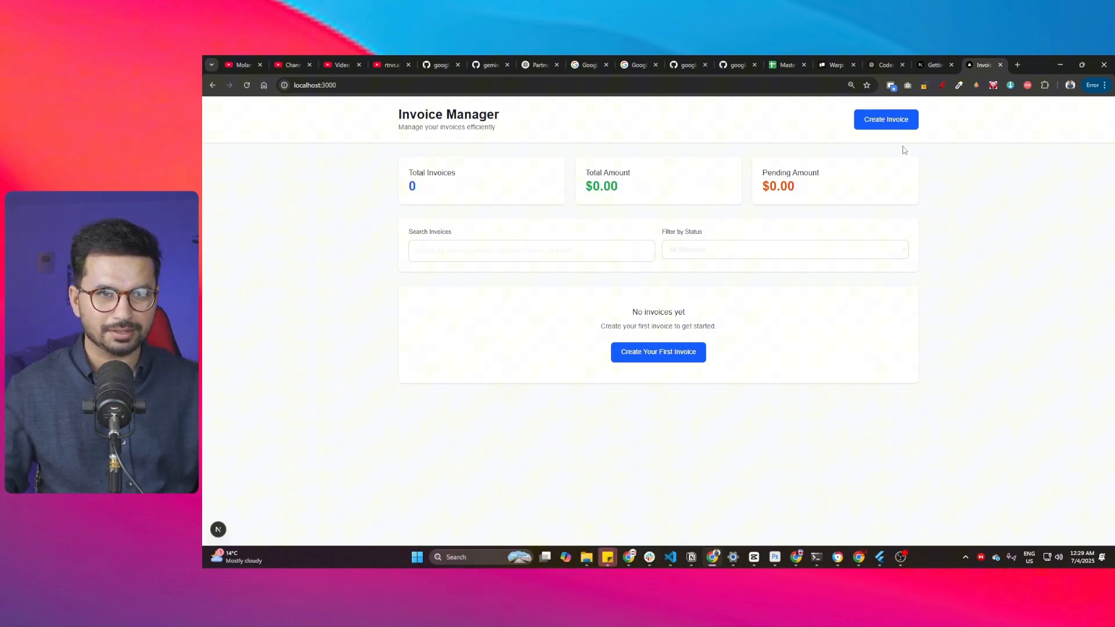
Step: Create invoice INV-2025-0001 with customer email, address and extra line items
{"action": "left_click", "coordinate": [885, 119]}
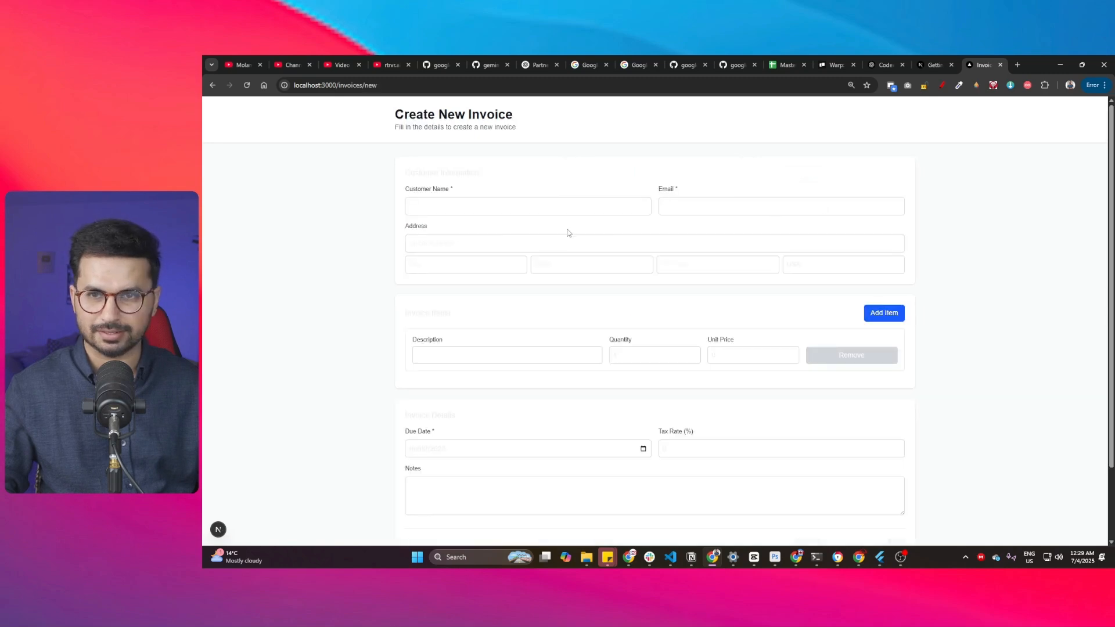
{"action": "left_click", "coordinate": [781, 206]}
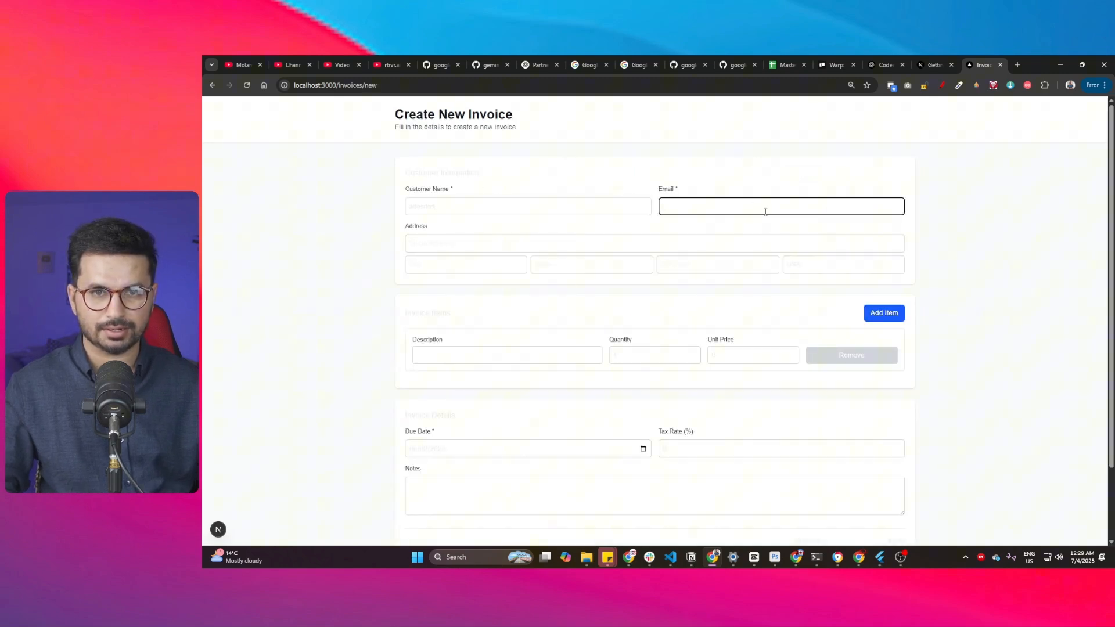
{"action": "left_click", "coordinate": [466, 264]}
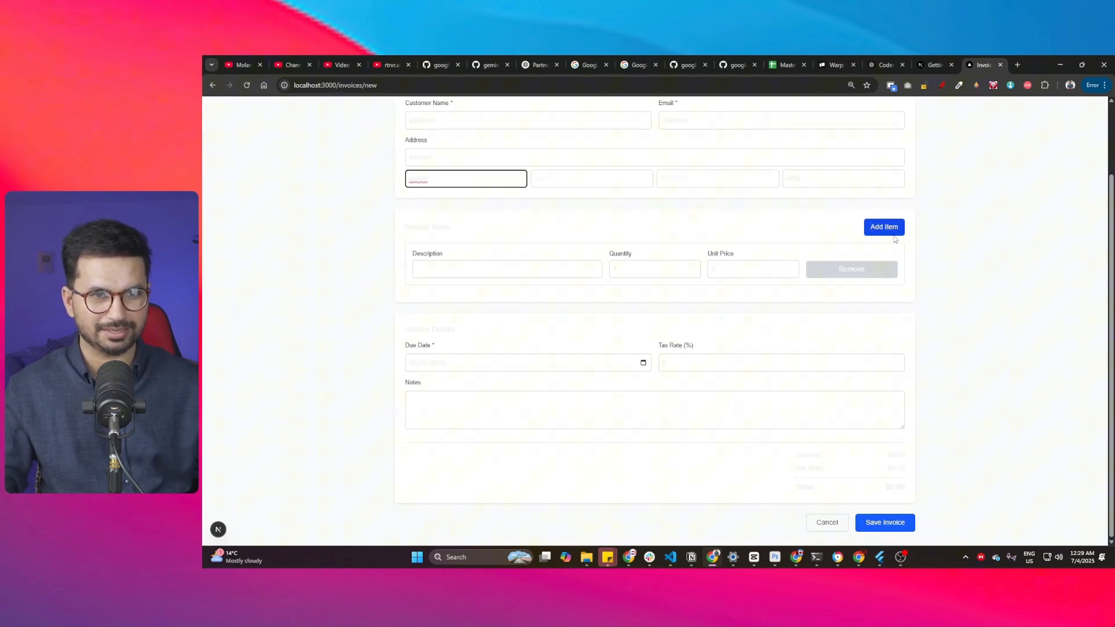
{"action": "left_click", "coordinate": [884, 227]}
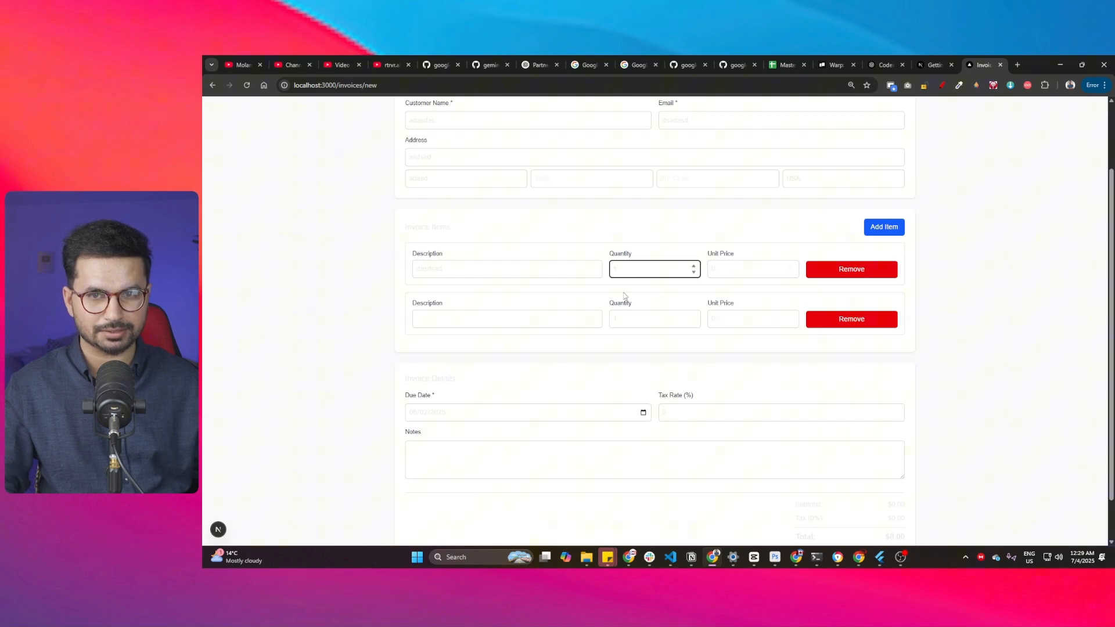
{"action": "scroll", "scroll_direction": "down", "scroll_amount": 3}
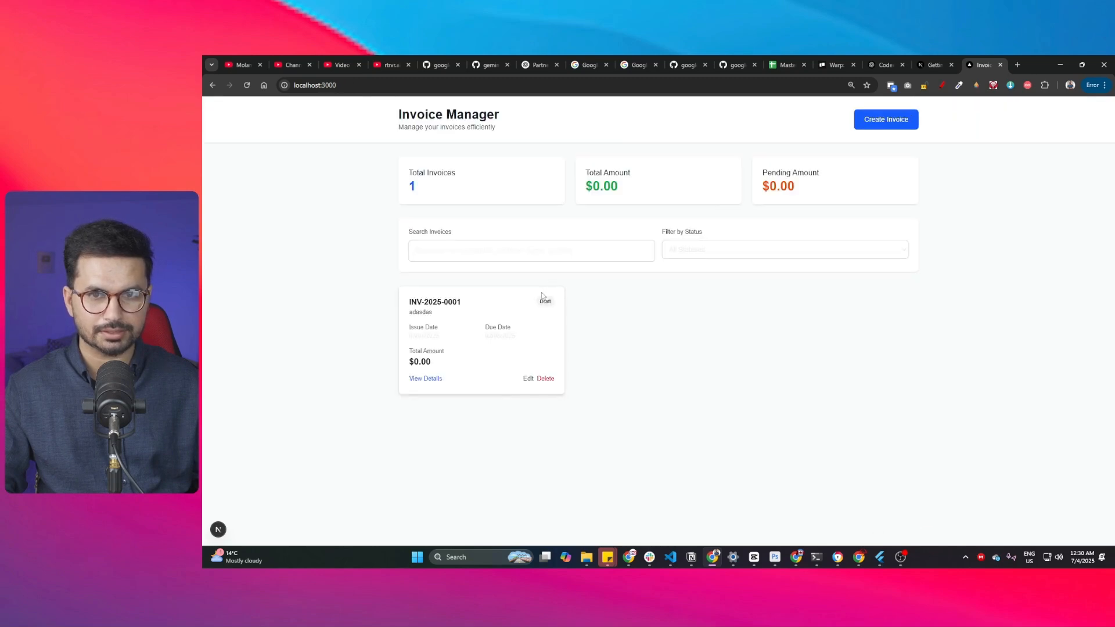
{"action": "mouse_move", "coordinate": [425, 378]}
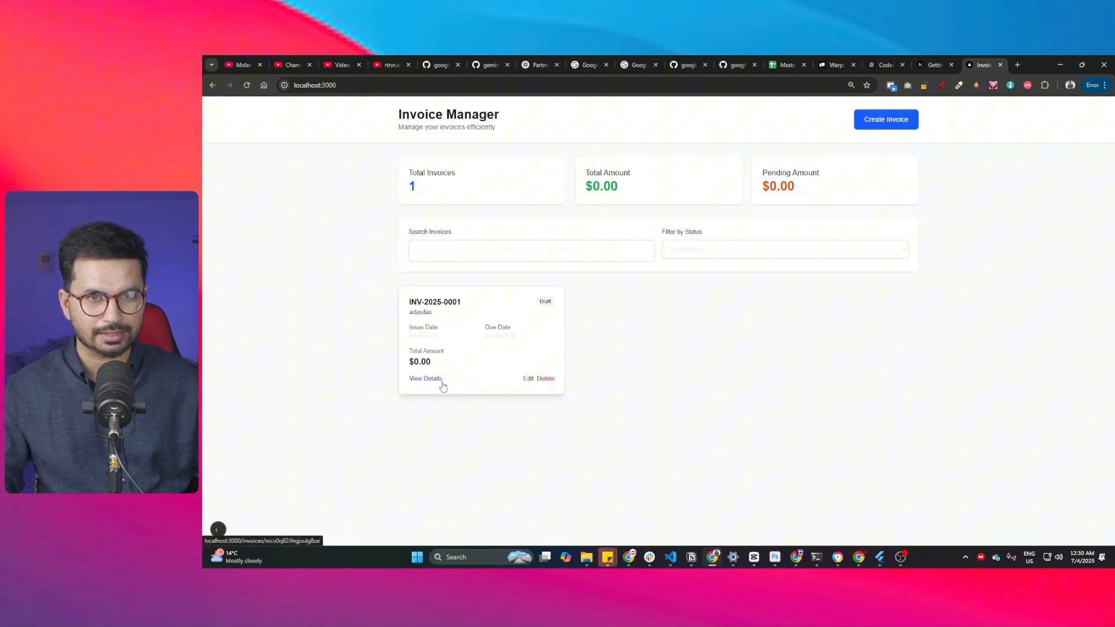
Step: View INV-2025-0001's details and its print preview
{"action": "left_click", "coordinate": [426, 378]}
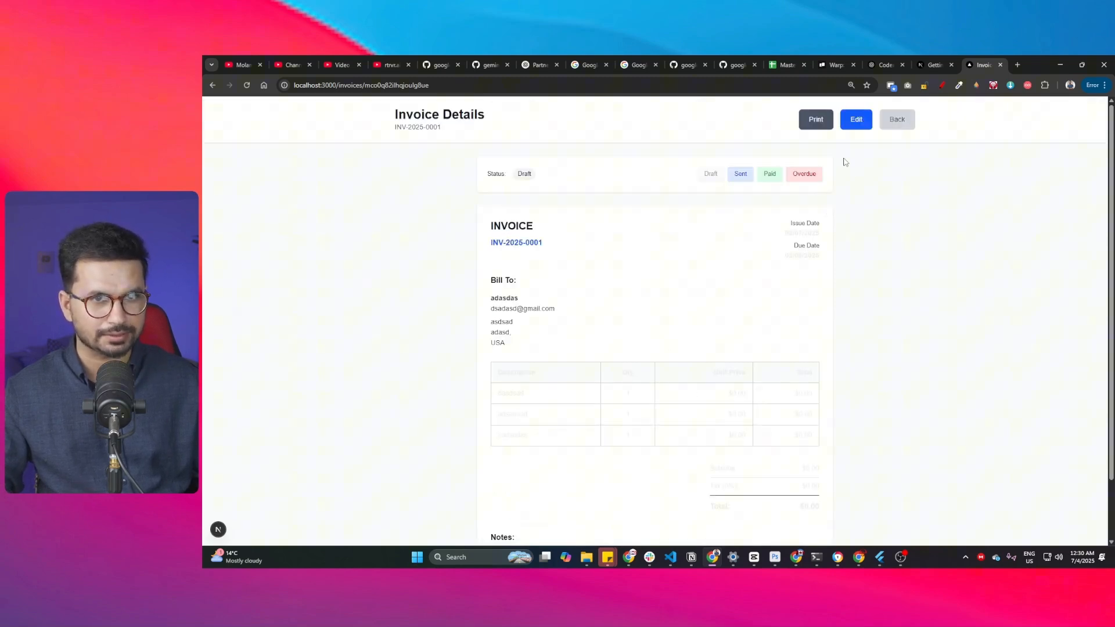
{"action": "left_click", "coordinate": [815, 118]}
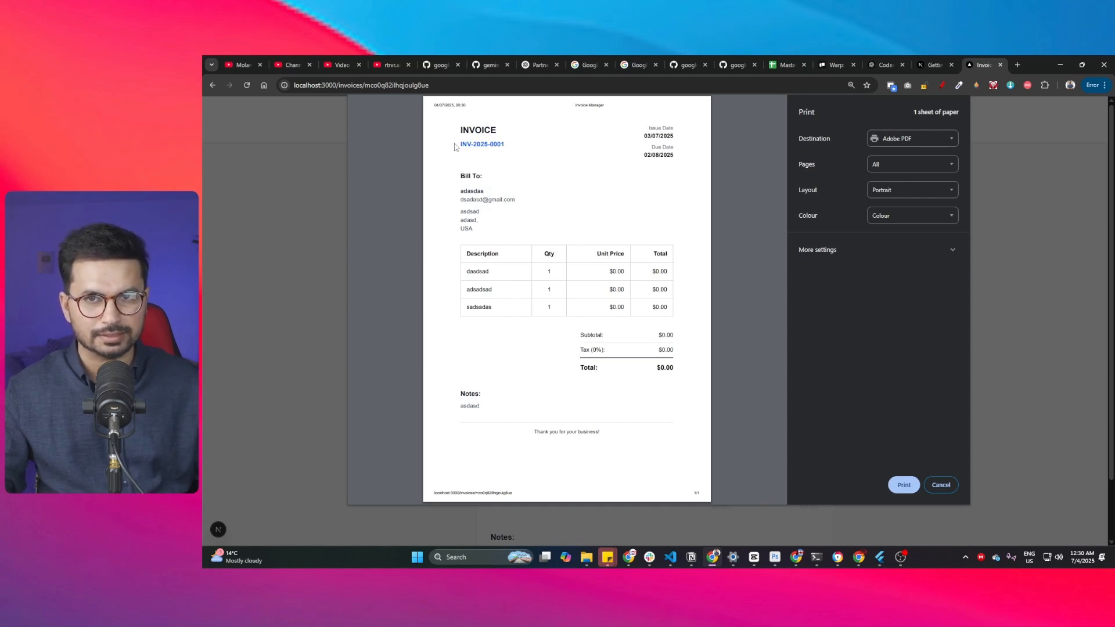
{"action": "mouse_move", "coordinate": [694, 156]}
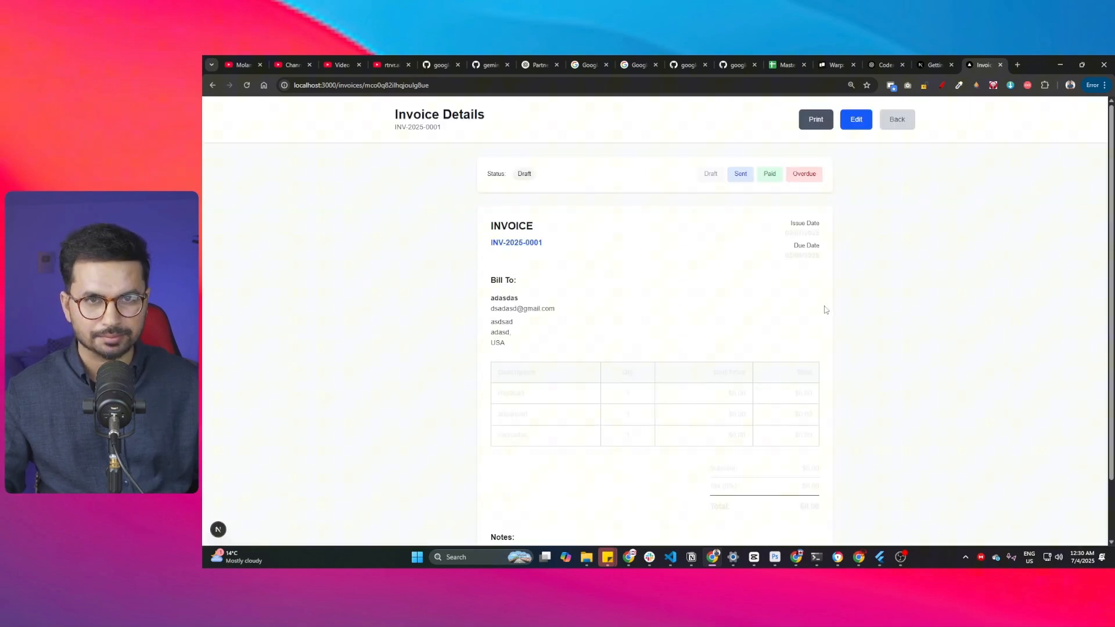
{"action": "scroll", "scroll_direction": "down", "scroll_amount": 3}
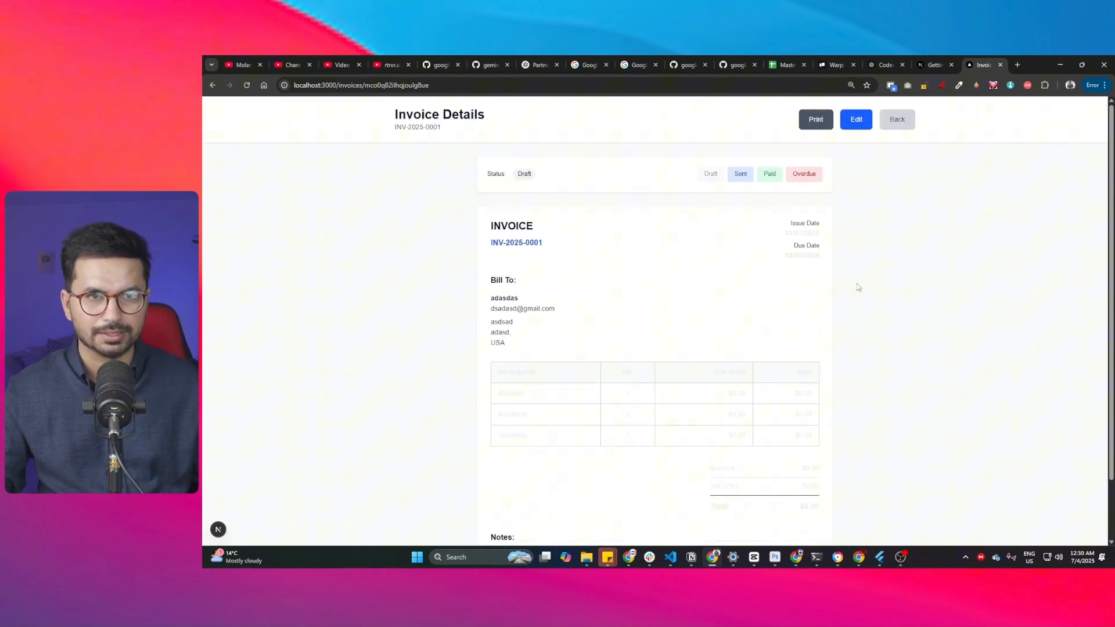
{"action": "mouse_move", "coordinate": [859, 249]}
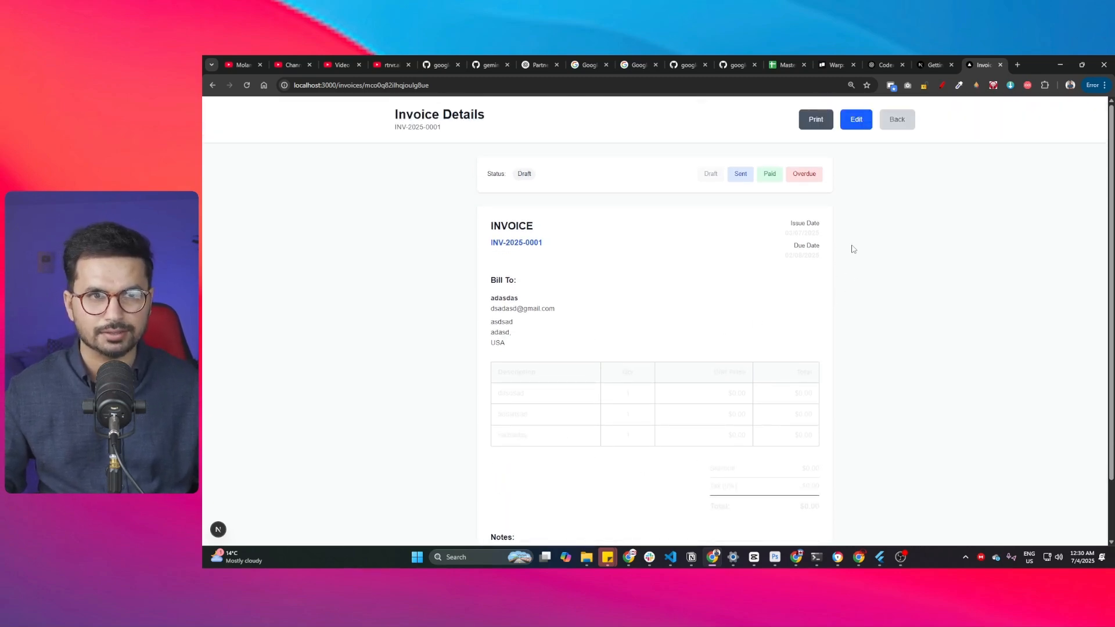
{"action": "mouse_move", "coordinate": [866, 237]}
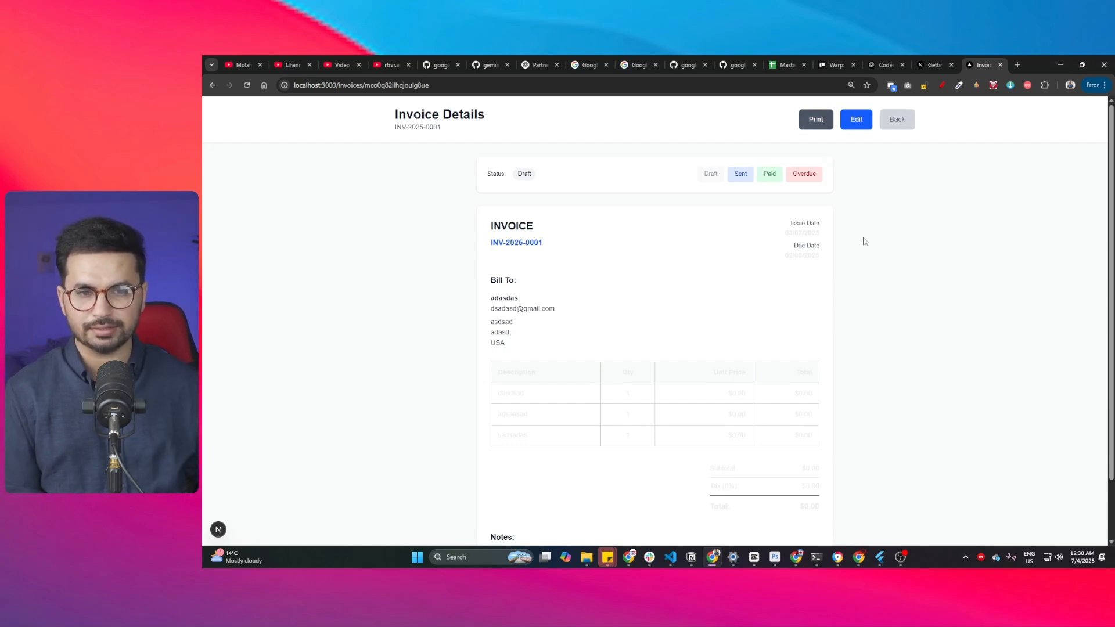
{"action": "mouse_move", "coordinate": [834, 365]}
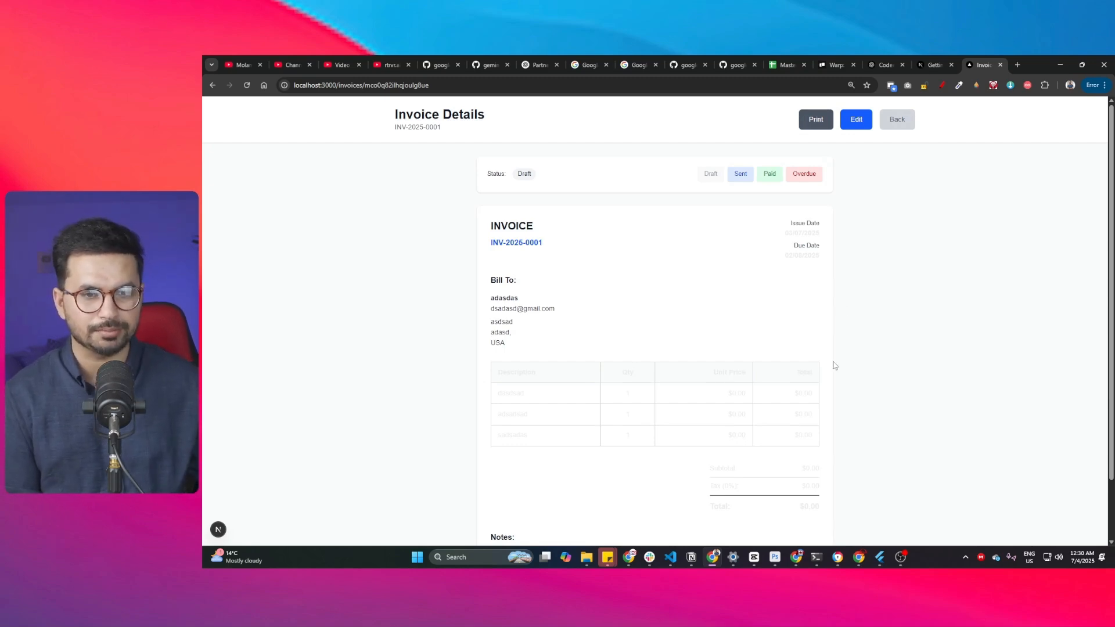
{"action": "mouse_move", "coordinate": [825, 340]}
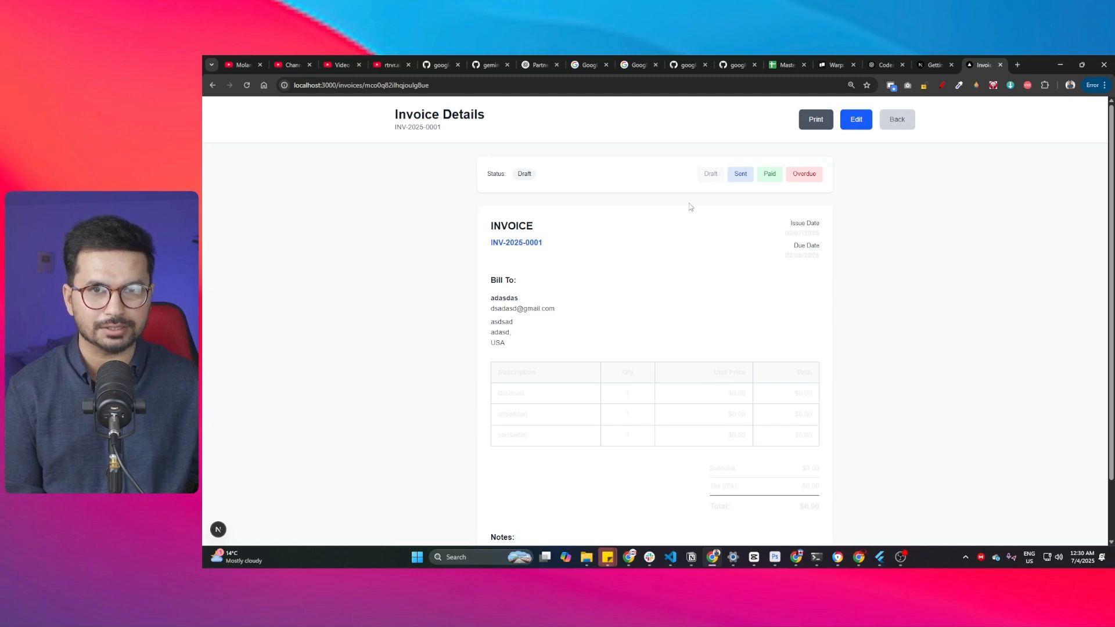
{"action": "left_click", "coordinate": [637, 64]}
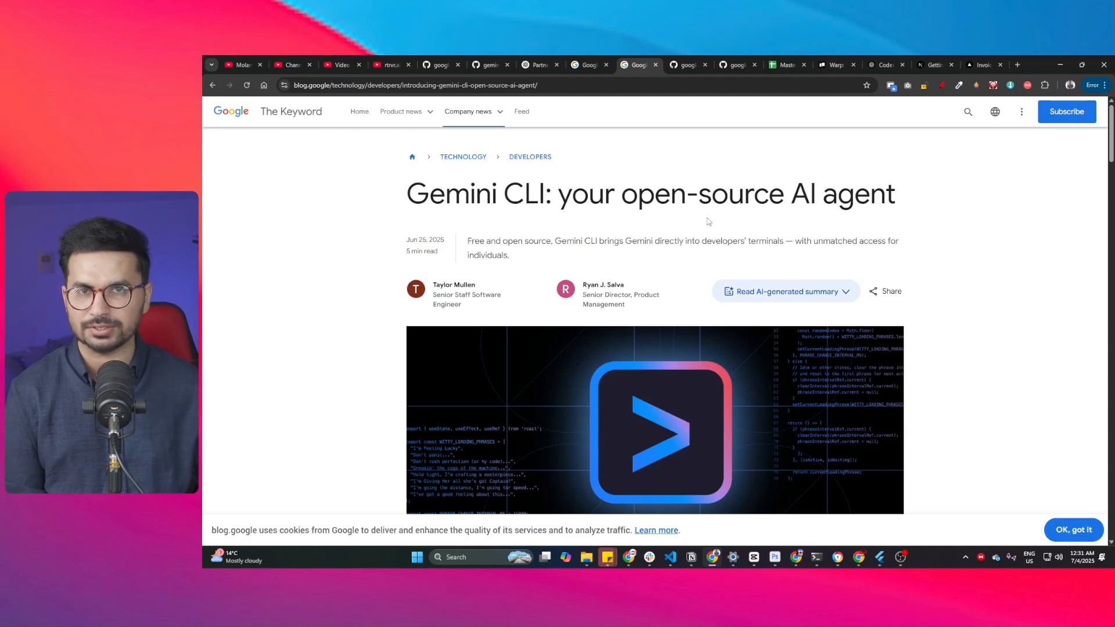
Step: Scroll down into the 'Gemini CLI: your open-source AI agent' blog post
{"action": "scroll", "scroll_direction": "down", "scroll_amount": 3}
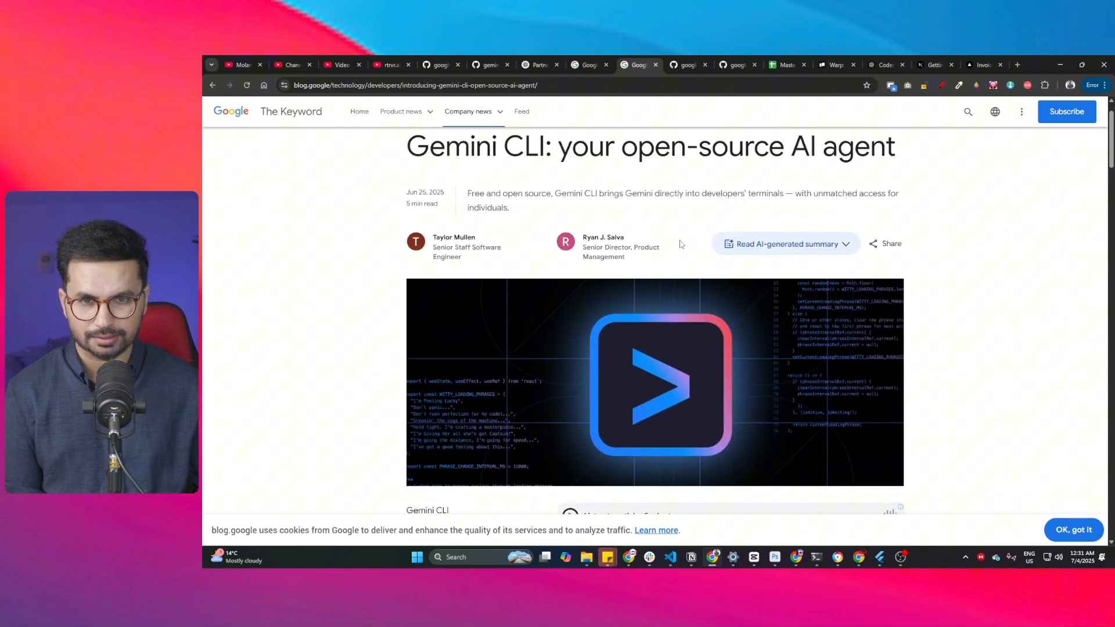